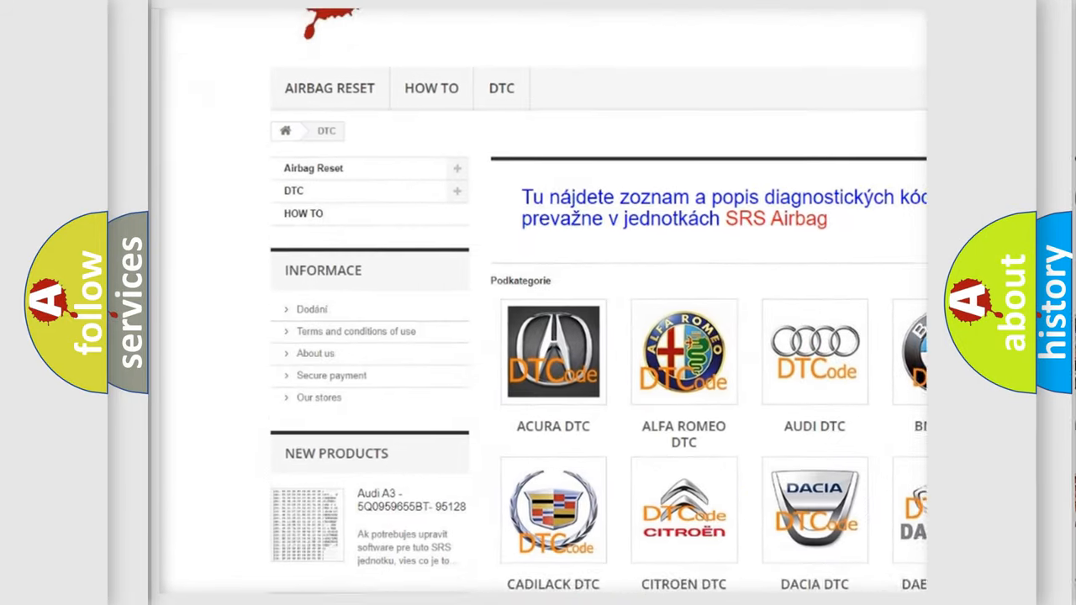
pyautogui.scroll(-3)
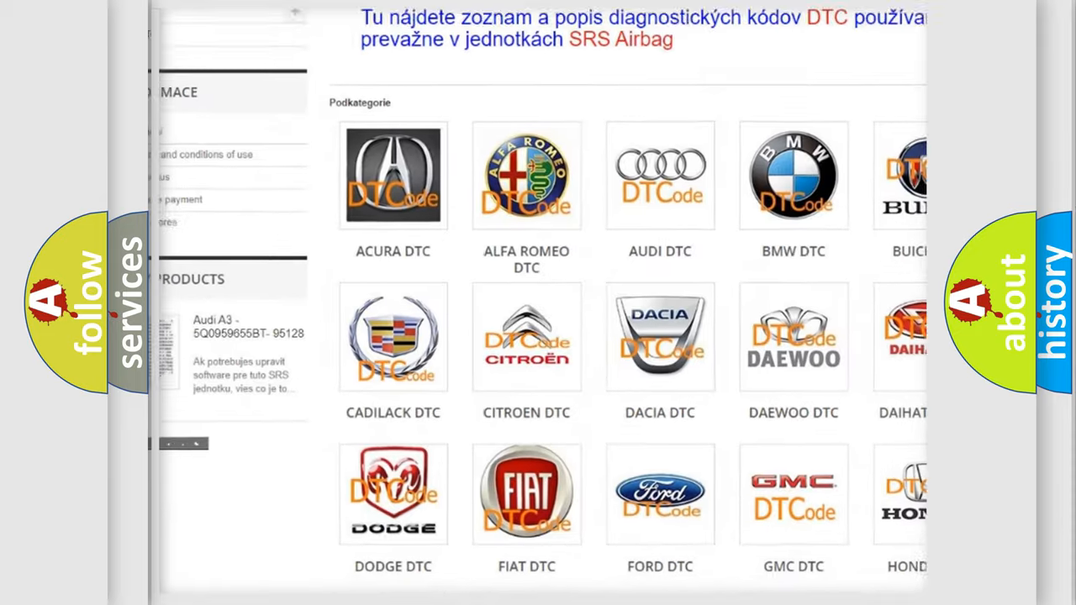
pyautogui.scroll(-3)
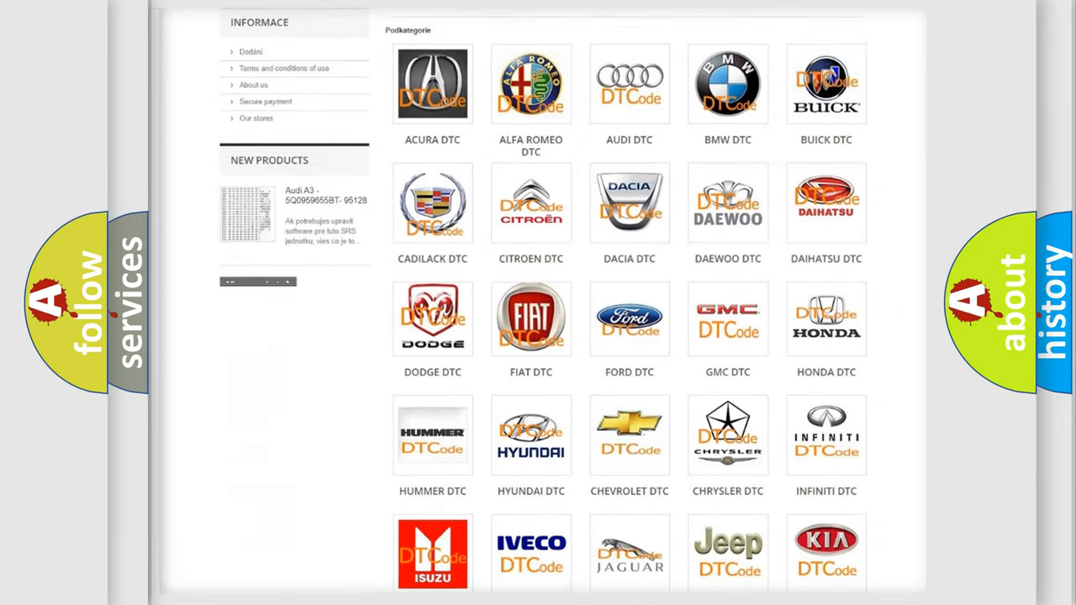
pyautogui.scroll(-3)
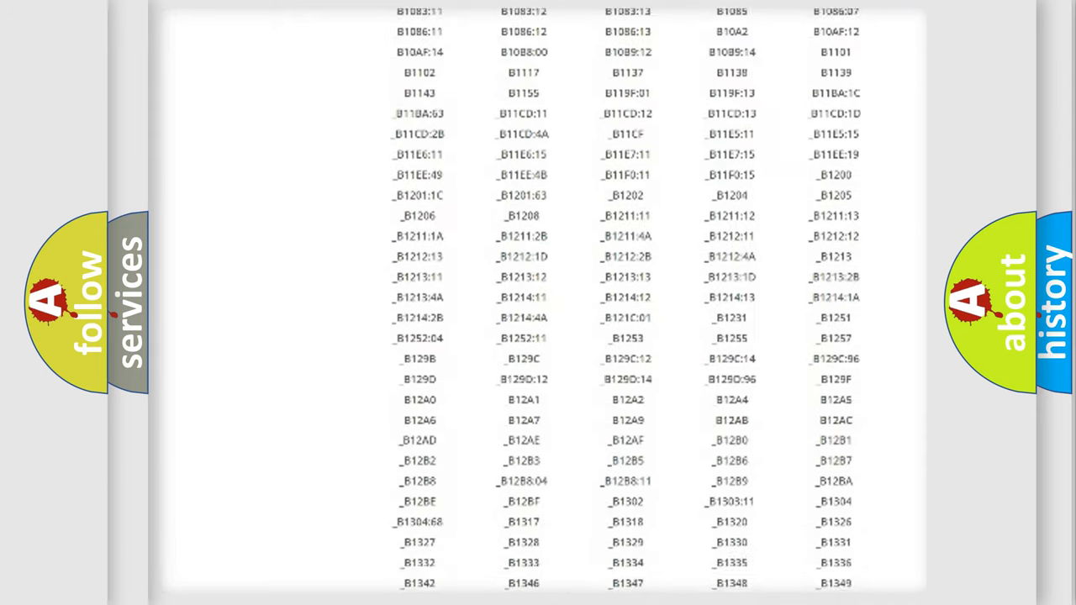
pyautogui.scroll(-3)
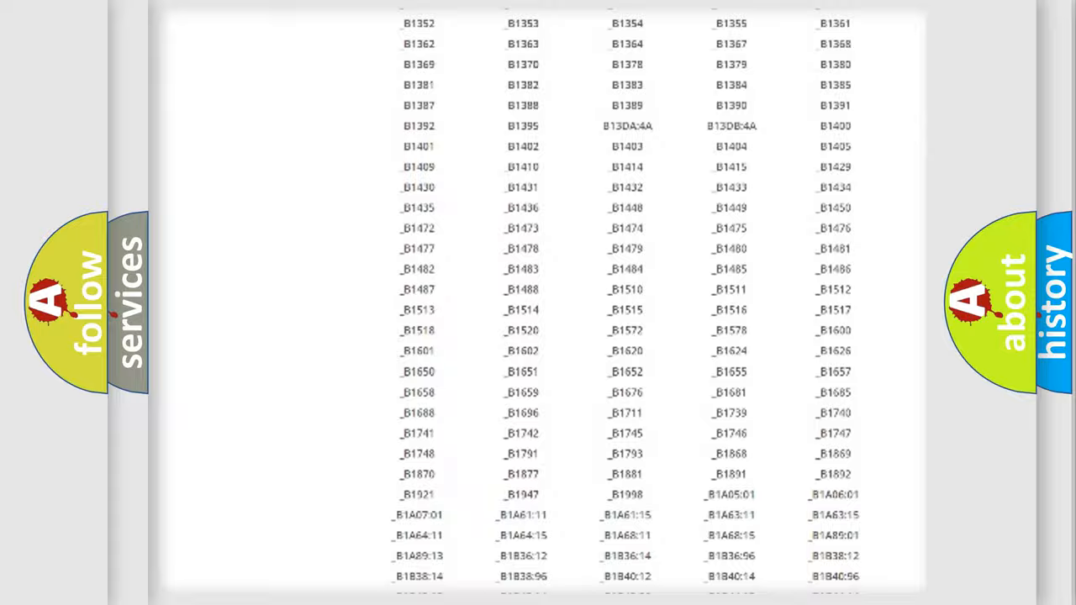